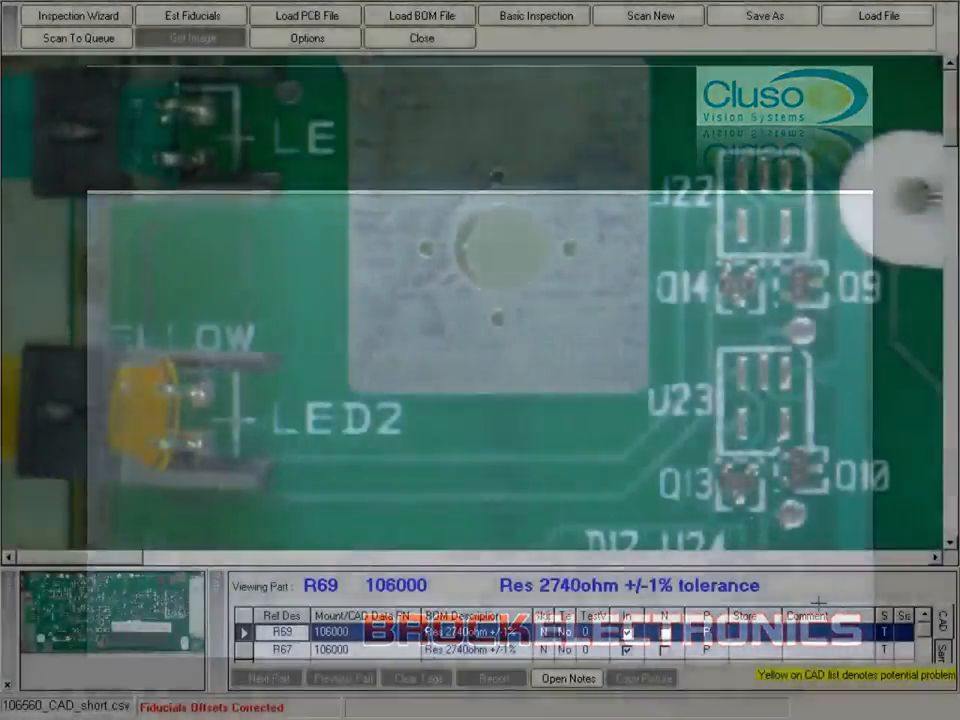
Step: Open the file picker to load the SAE with TH golden sample
{"action": "left_click", "coordinate": [190, 38]}
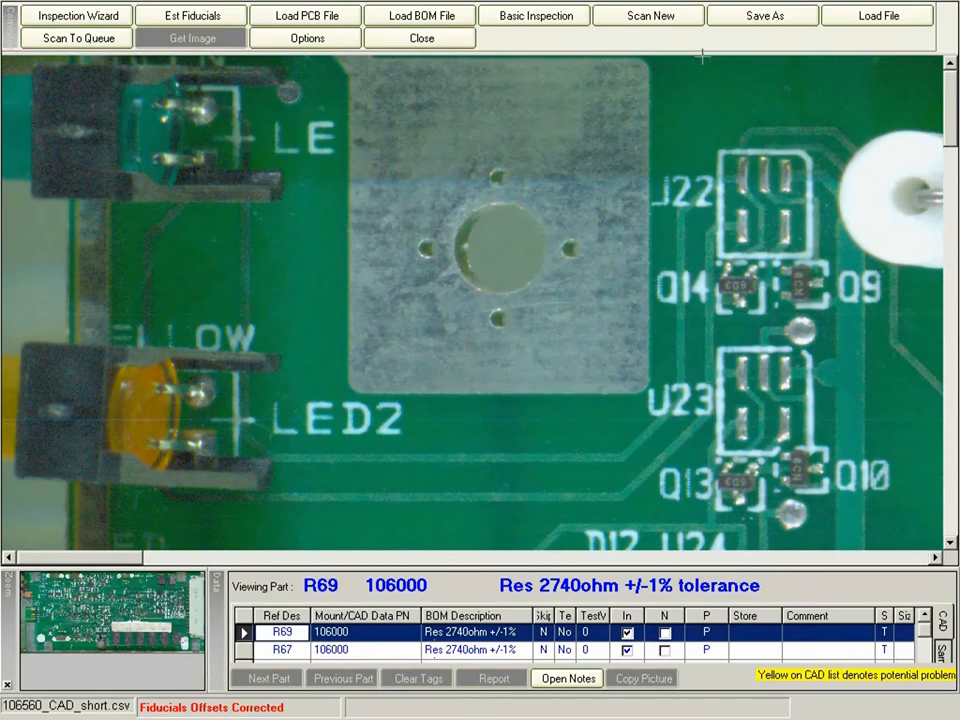
{"action": "left_click", "coordinate": [877, 15]}
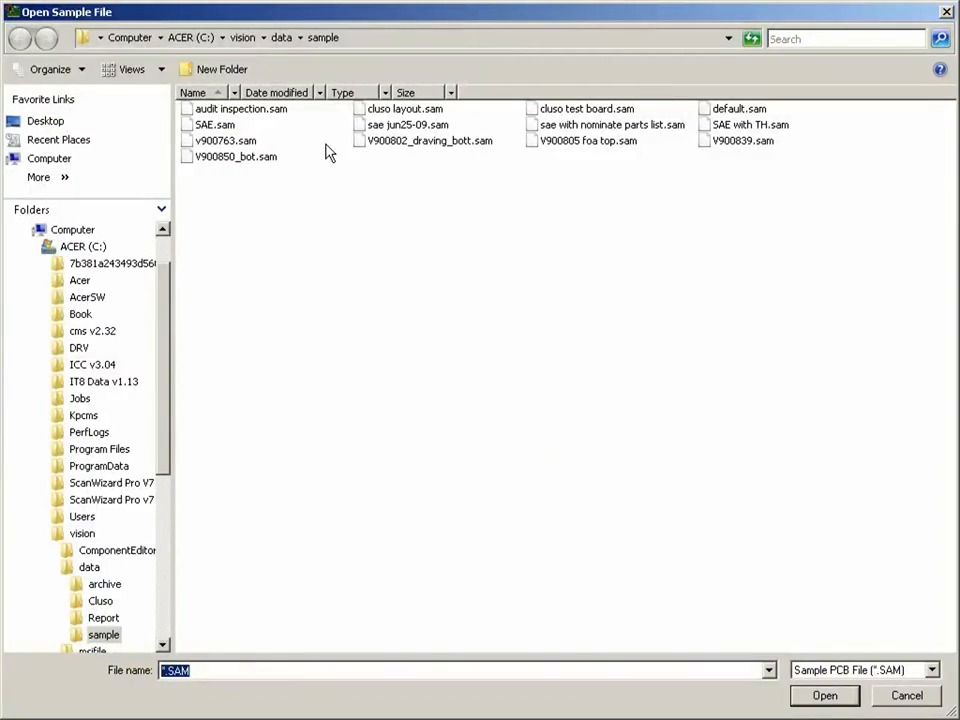
{"action": "mouse_move", "coordinate": [295, 150]}
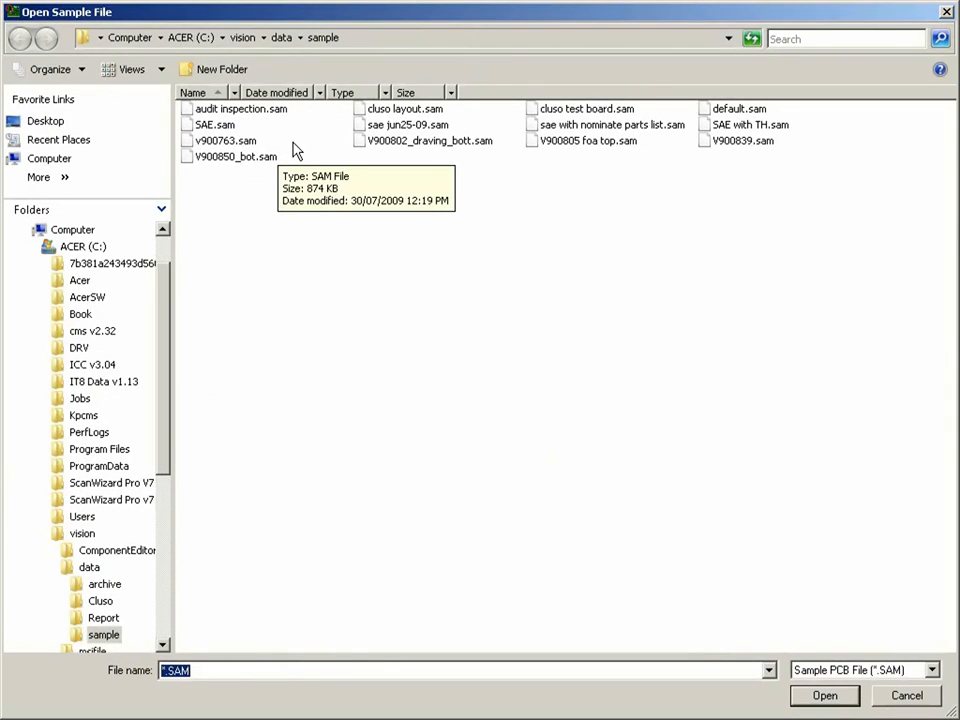
{"action": "mouse_move", "coordinate": [650, 137]}
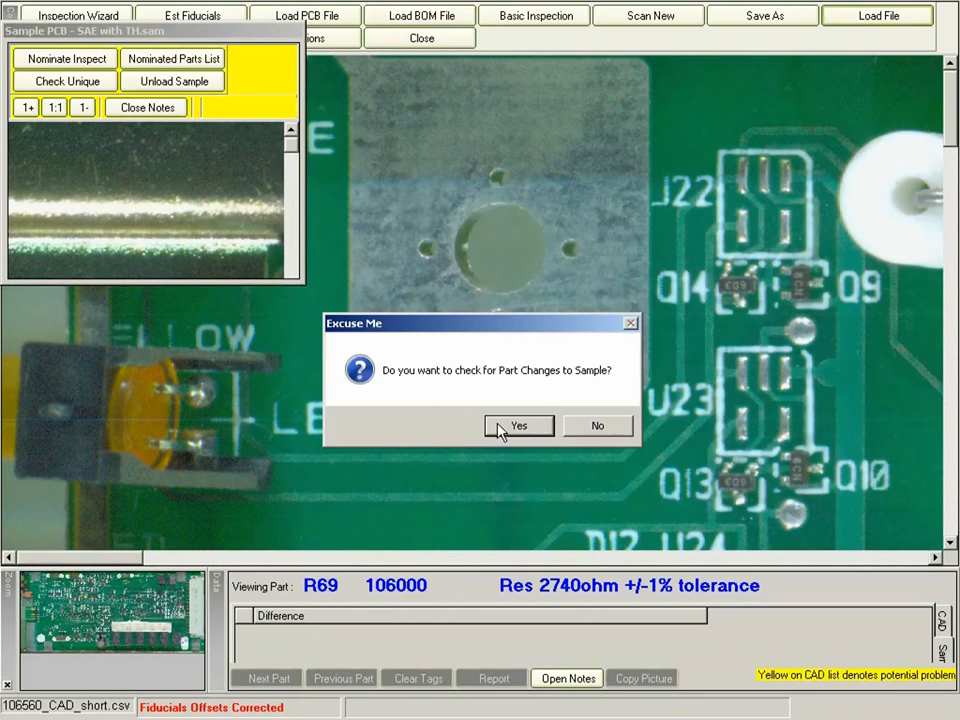
Step: Answer Yes to checking part changes, bringing R69 up beside its sample image
{"action": "left_click", "coordinate": [518, 425]}
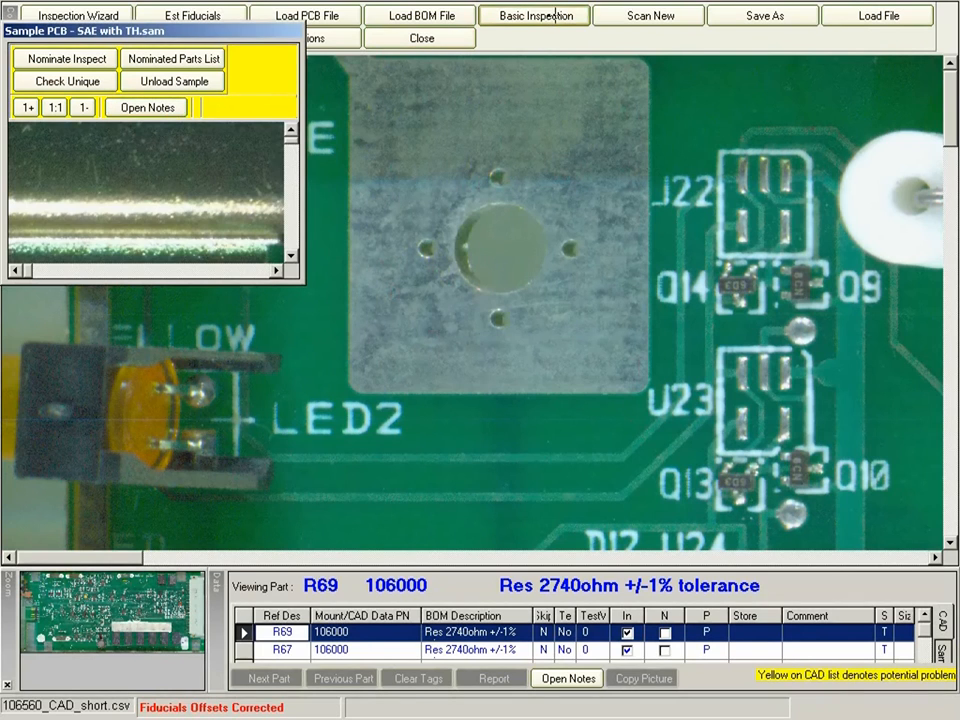
{"action": "left_click", "coordinate": [534, 15]}
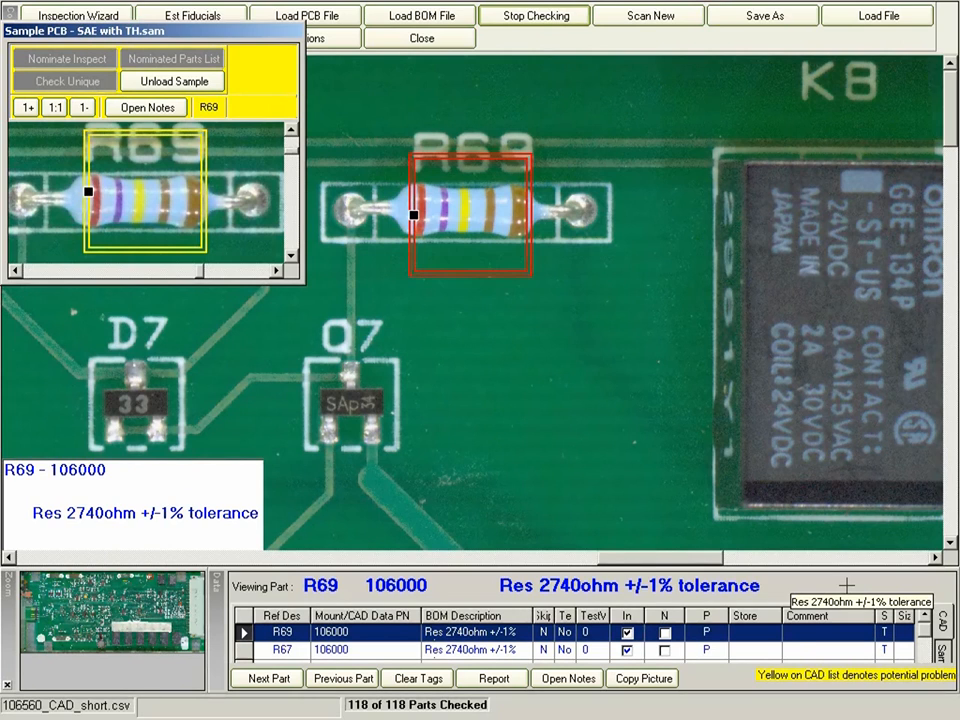
Step: Start Basic Inspection and advance from R69 through R67 and U20 to Q4
{"action": "left_click", "coordinate": [266, 678]}
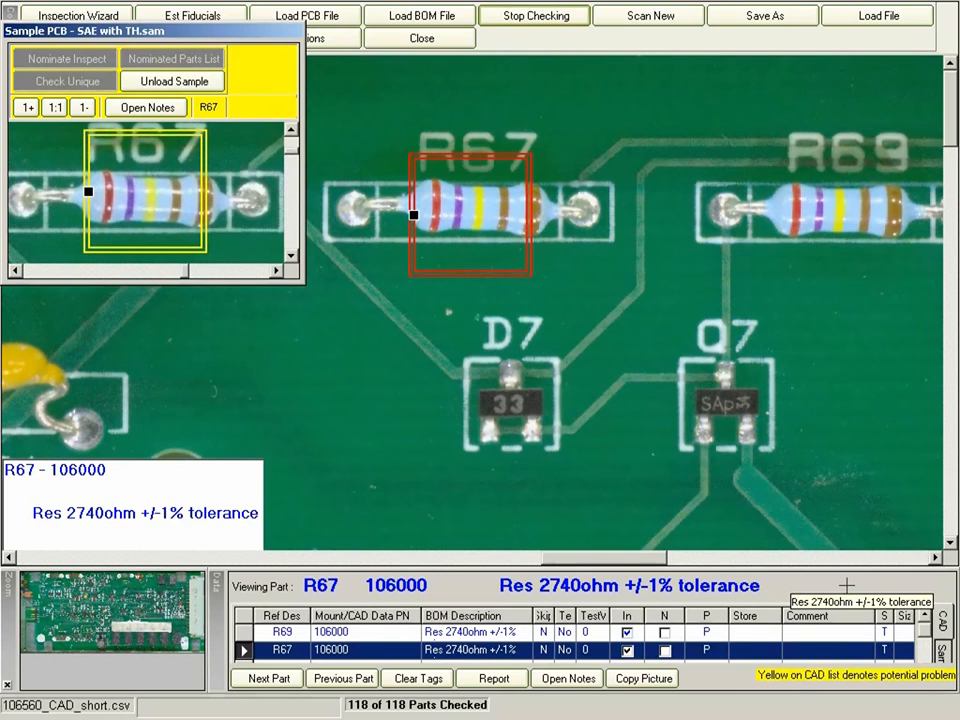
{"action": "left_click", "coordinate": [342, 678]}
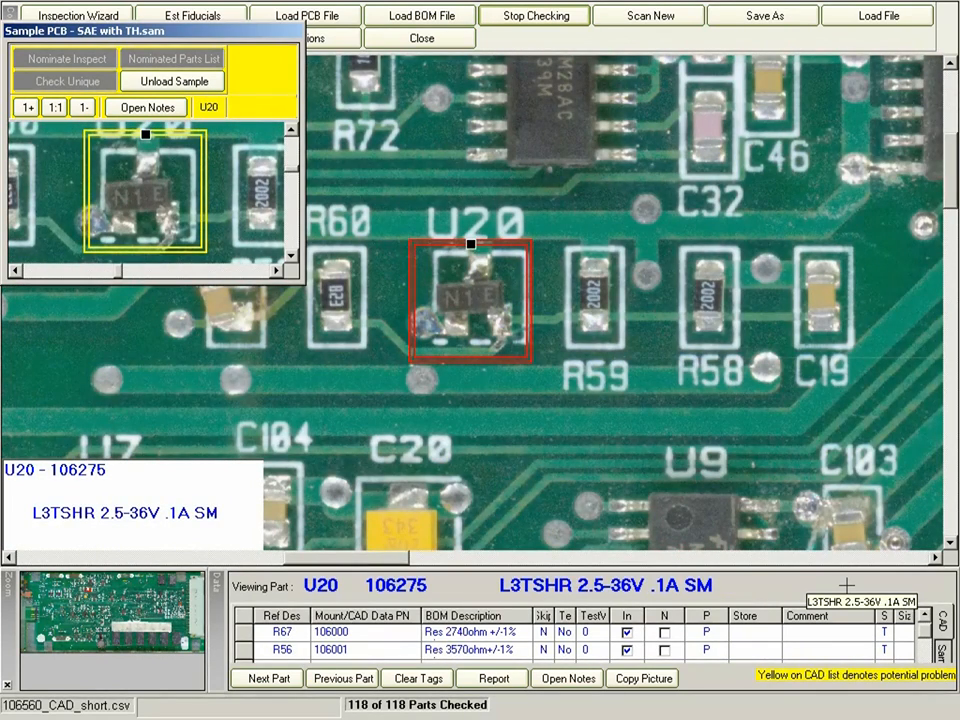
{"action": "left_click", "coordinate": [342, 678]}
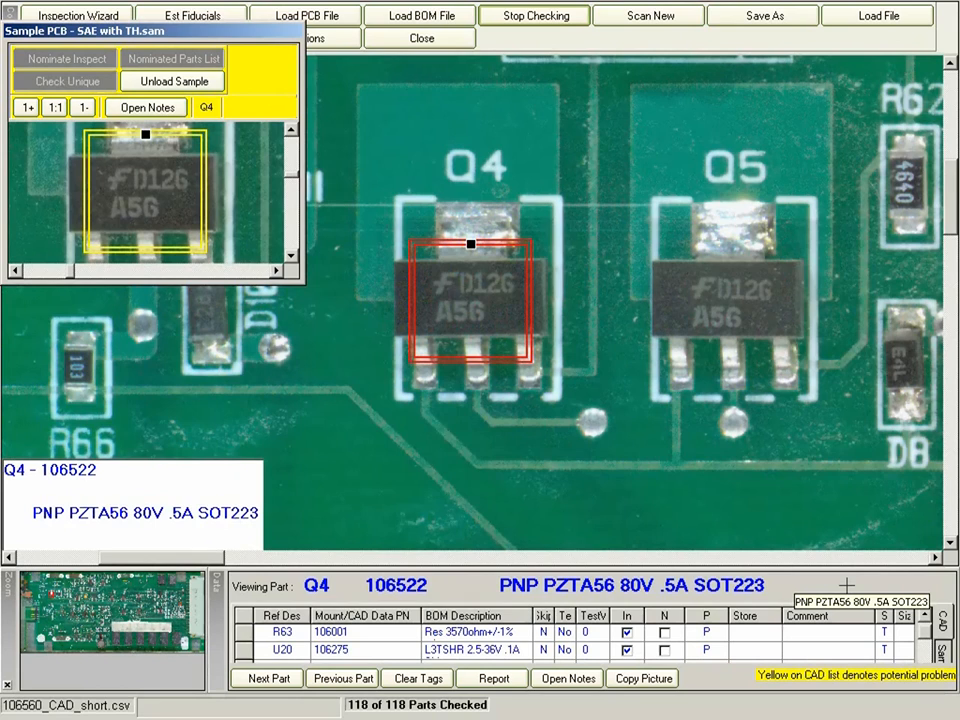
Step: Advance past Q4 through Q1 and U8 to U11
{"action": "left_click", "coordinate": [266, 678]}
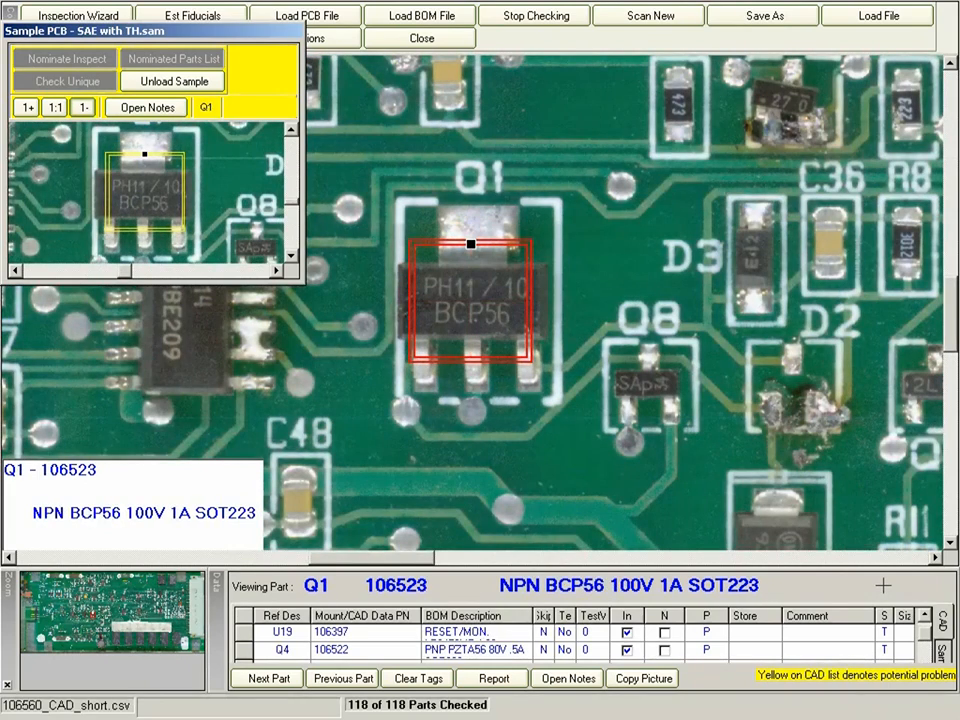
{"action": "left_click", "coordinate": [267, 678]}
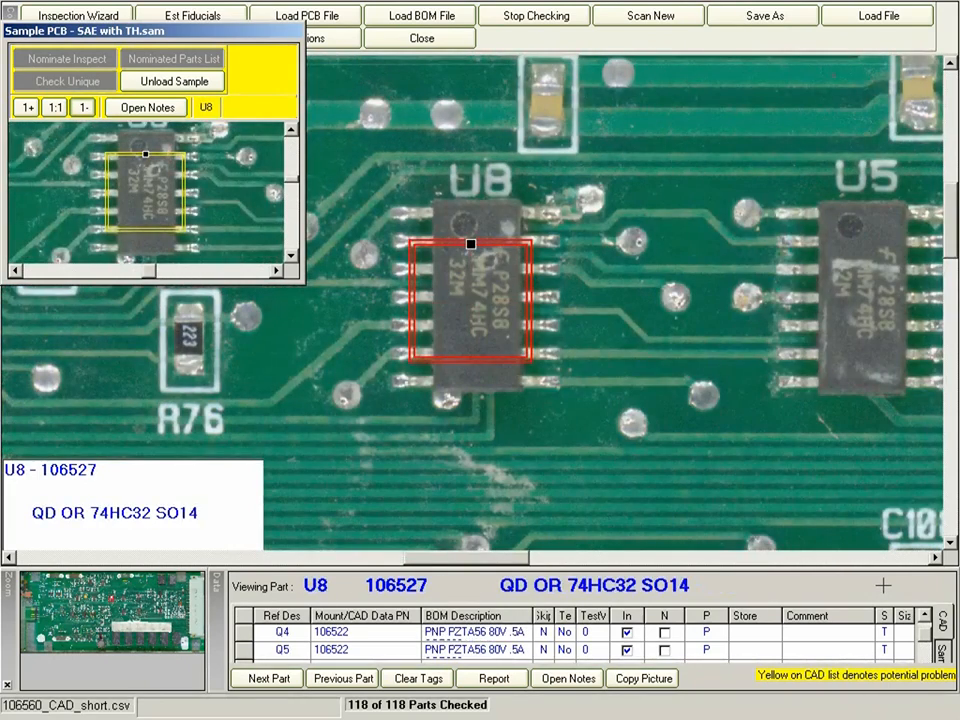
{"action": "left_click", "coordinate": [267, 678]}
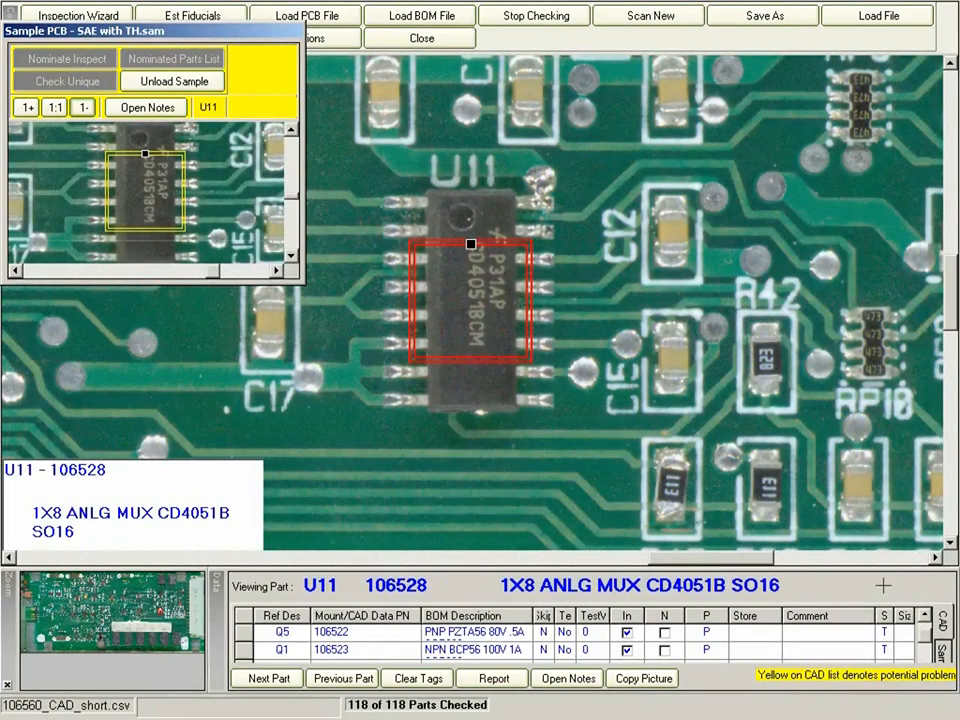
{"action": "mouse_move", "coordinate": [65, 125]}
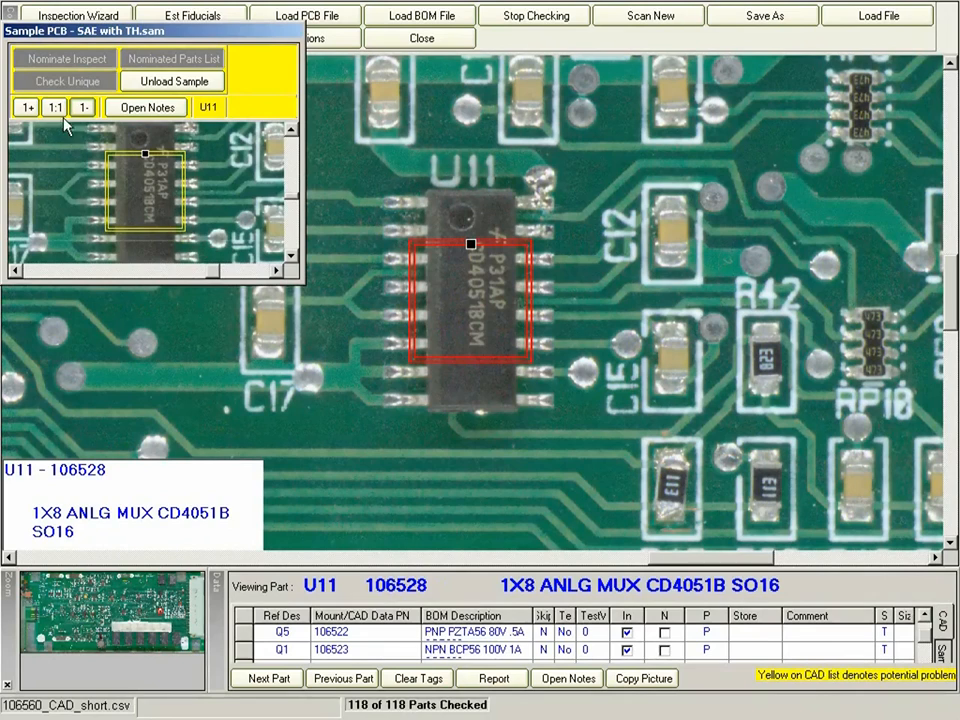
Step: Reset U11's golden sample image to 1:1 scale
{"action": "left_click", "coordinate": [83, 107]}
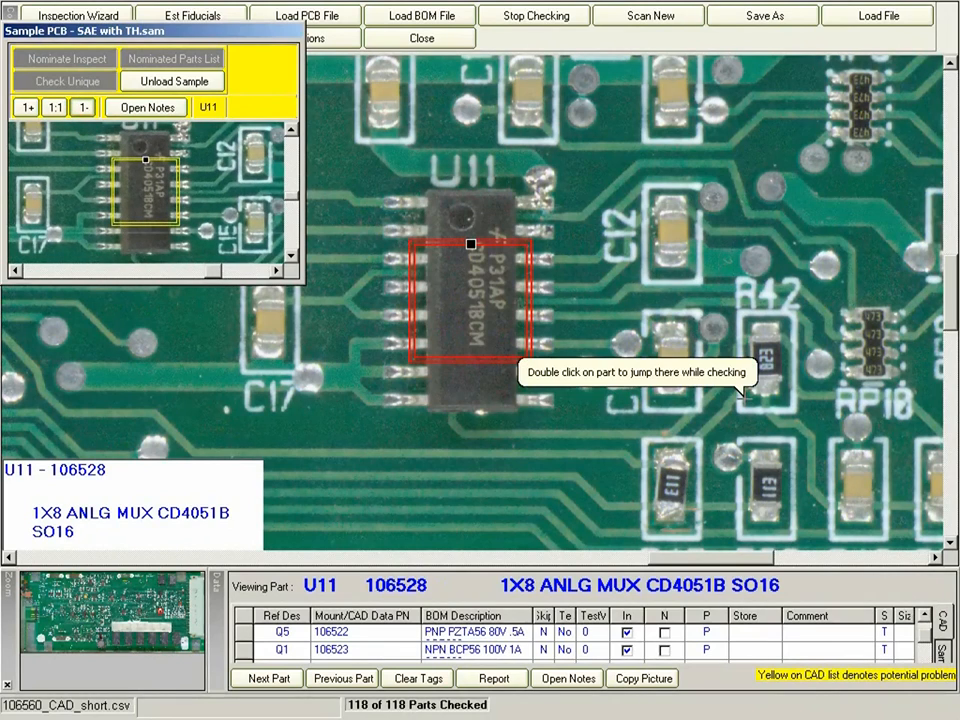
{"action": "mouse_move", "coordinate": [860, 580]}
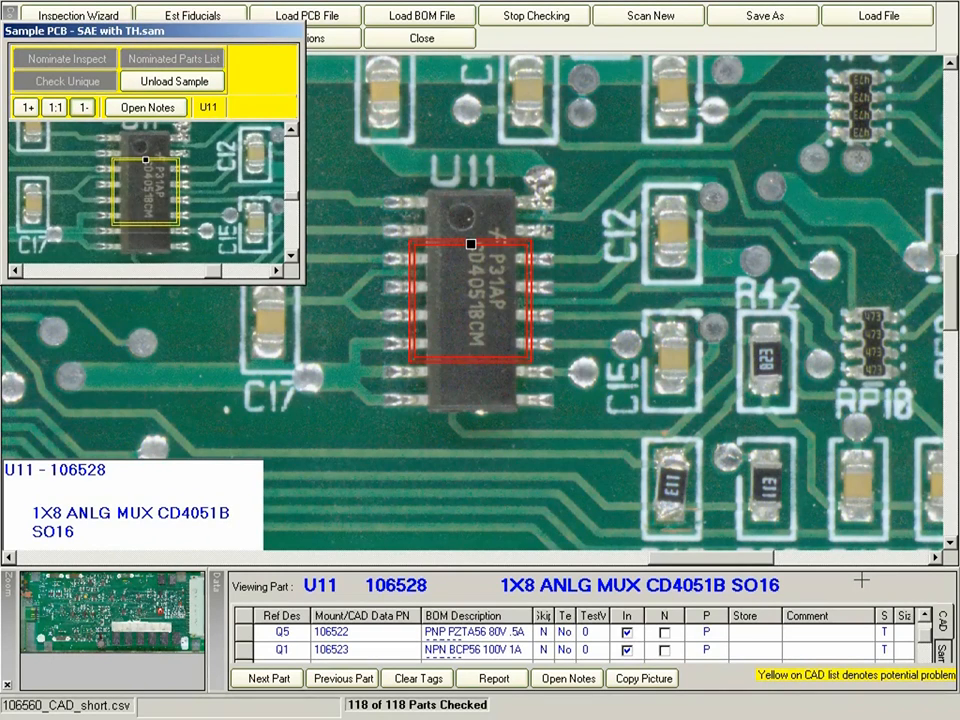